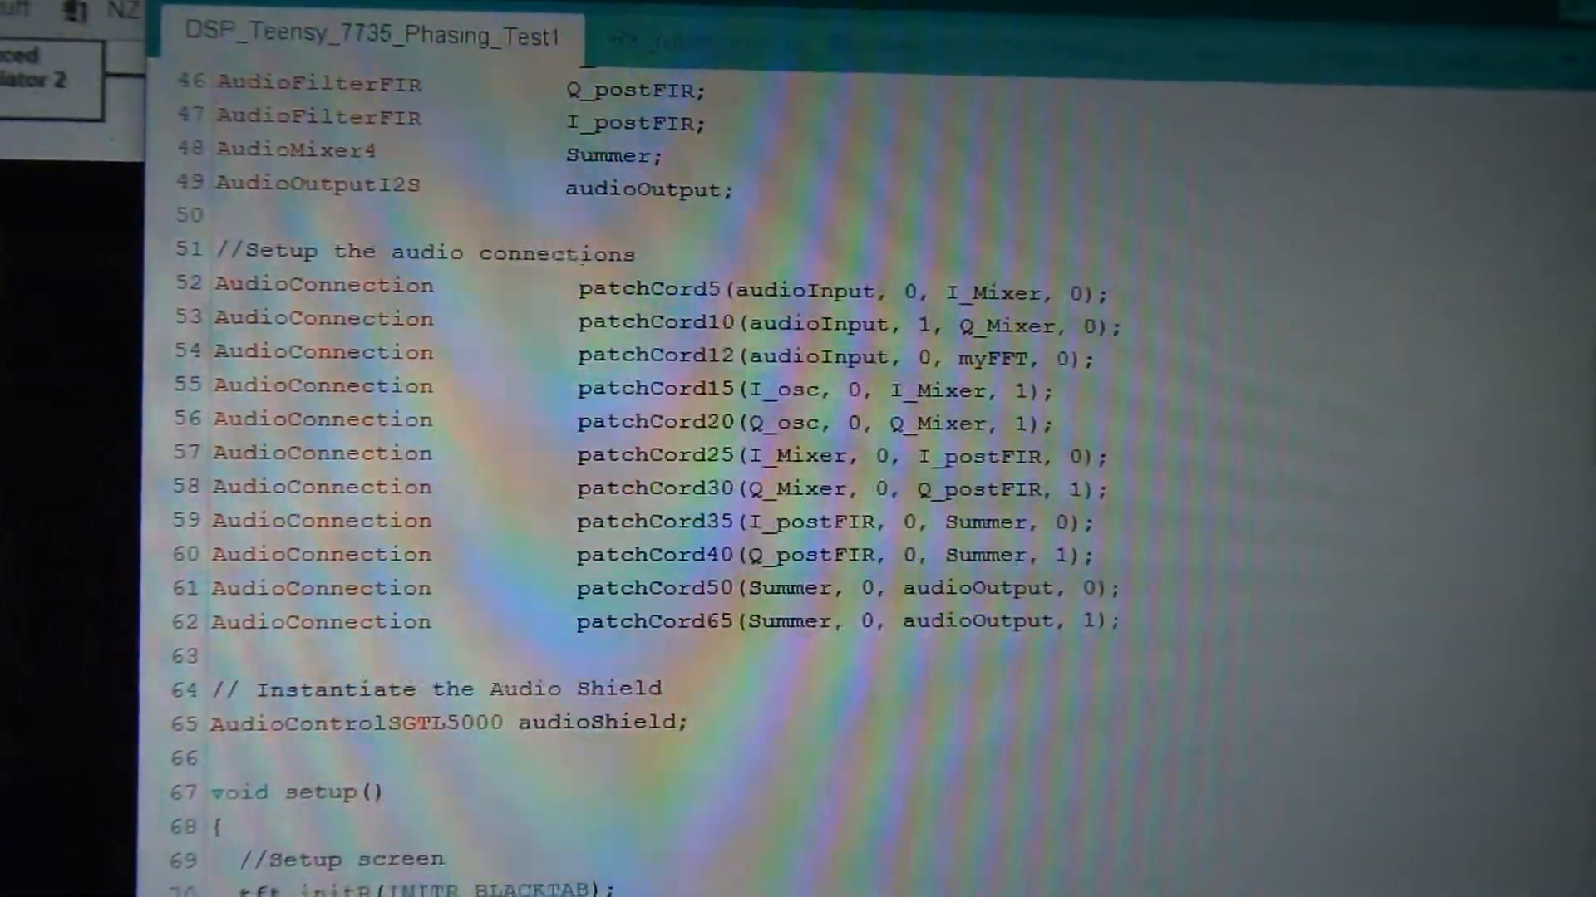
Scroll the Google Images results down to the Panoradio SDR SSB Demodulation Weaver data-flow diagram
scroll(down, 3)
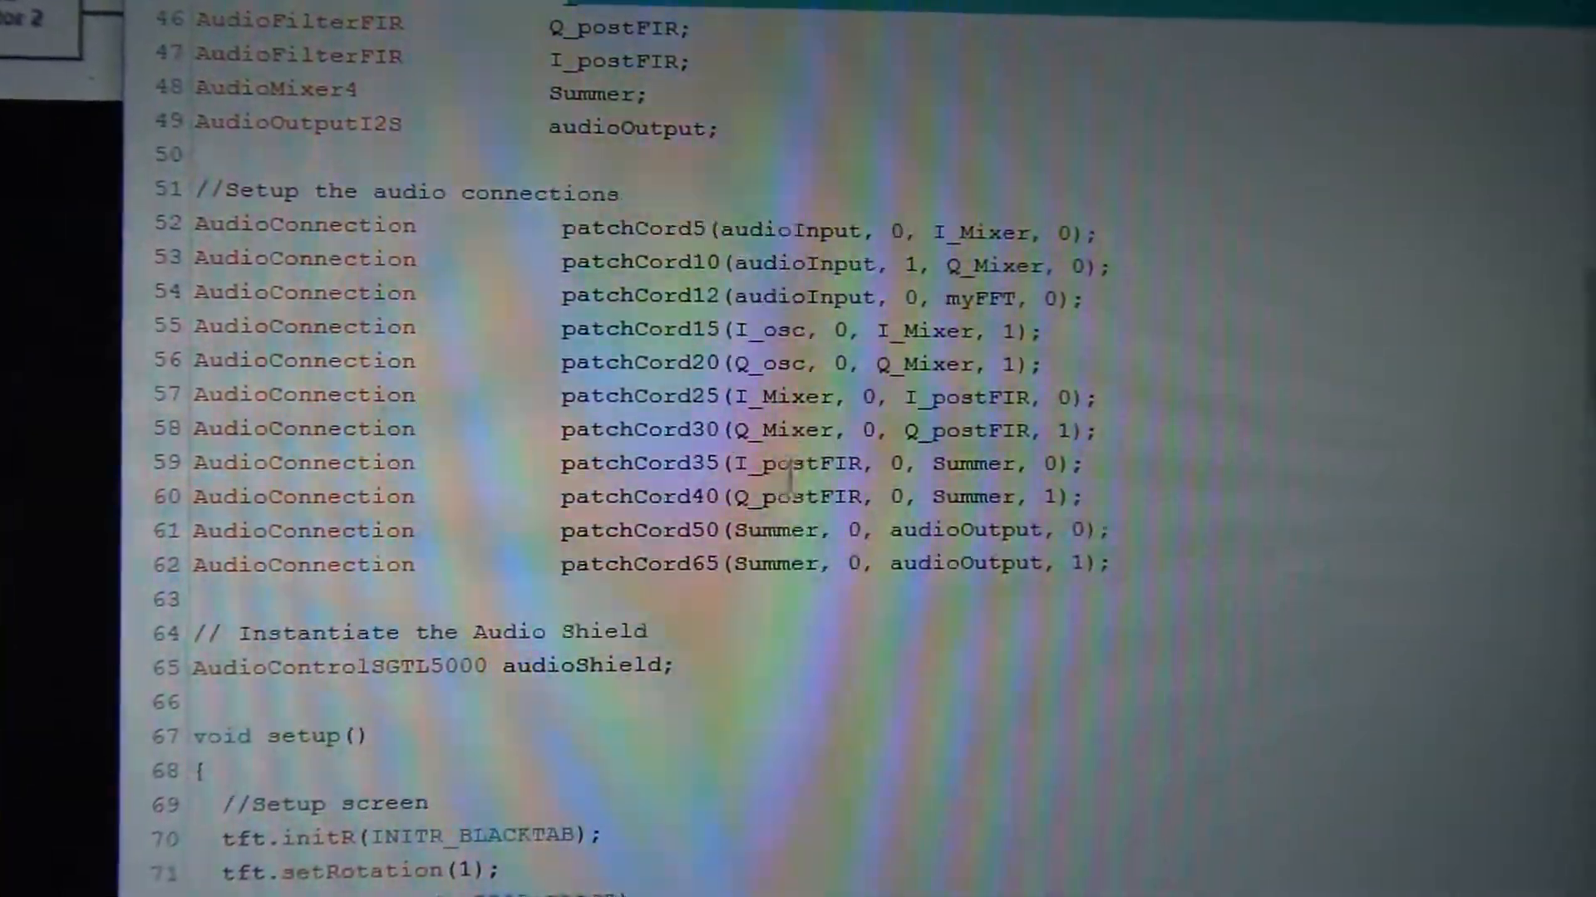
scroll(down, 3)
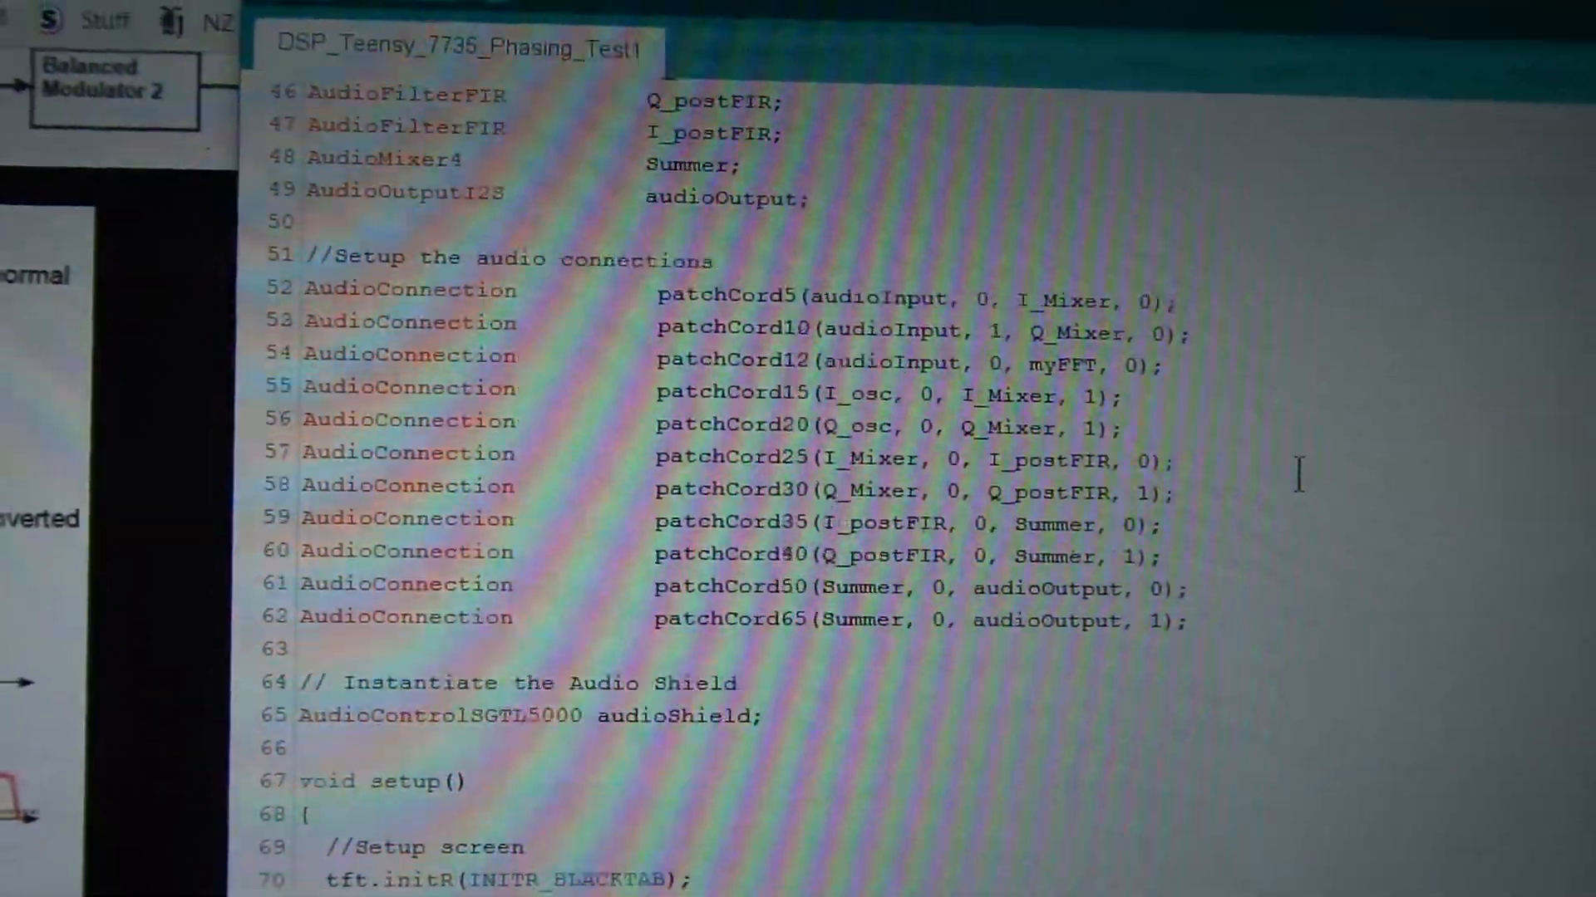
scroll(down, 3)
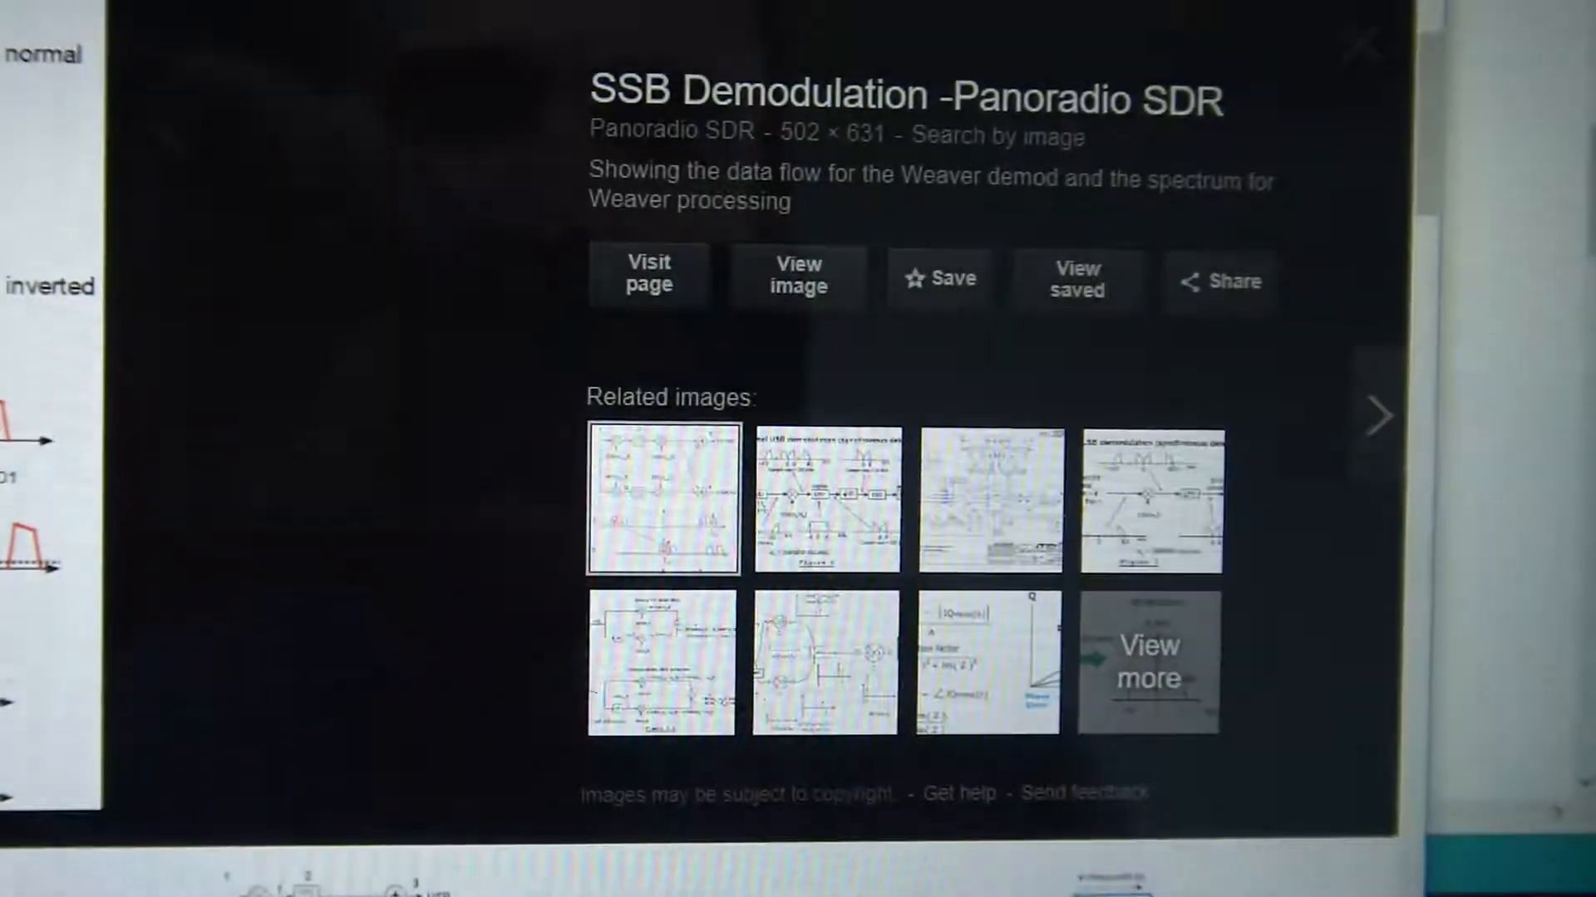
Switch to the Arduino IDE window holding the compiled Hilbert45 I/Q phasing sketch
click(1361, 47)
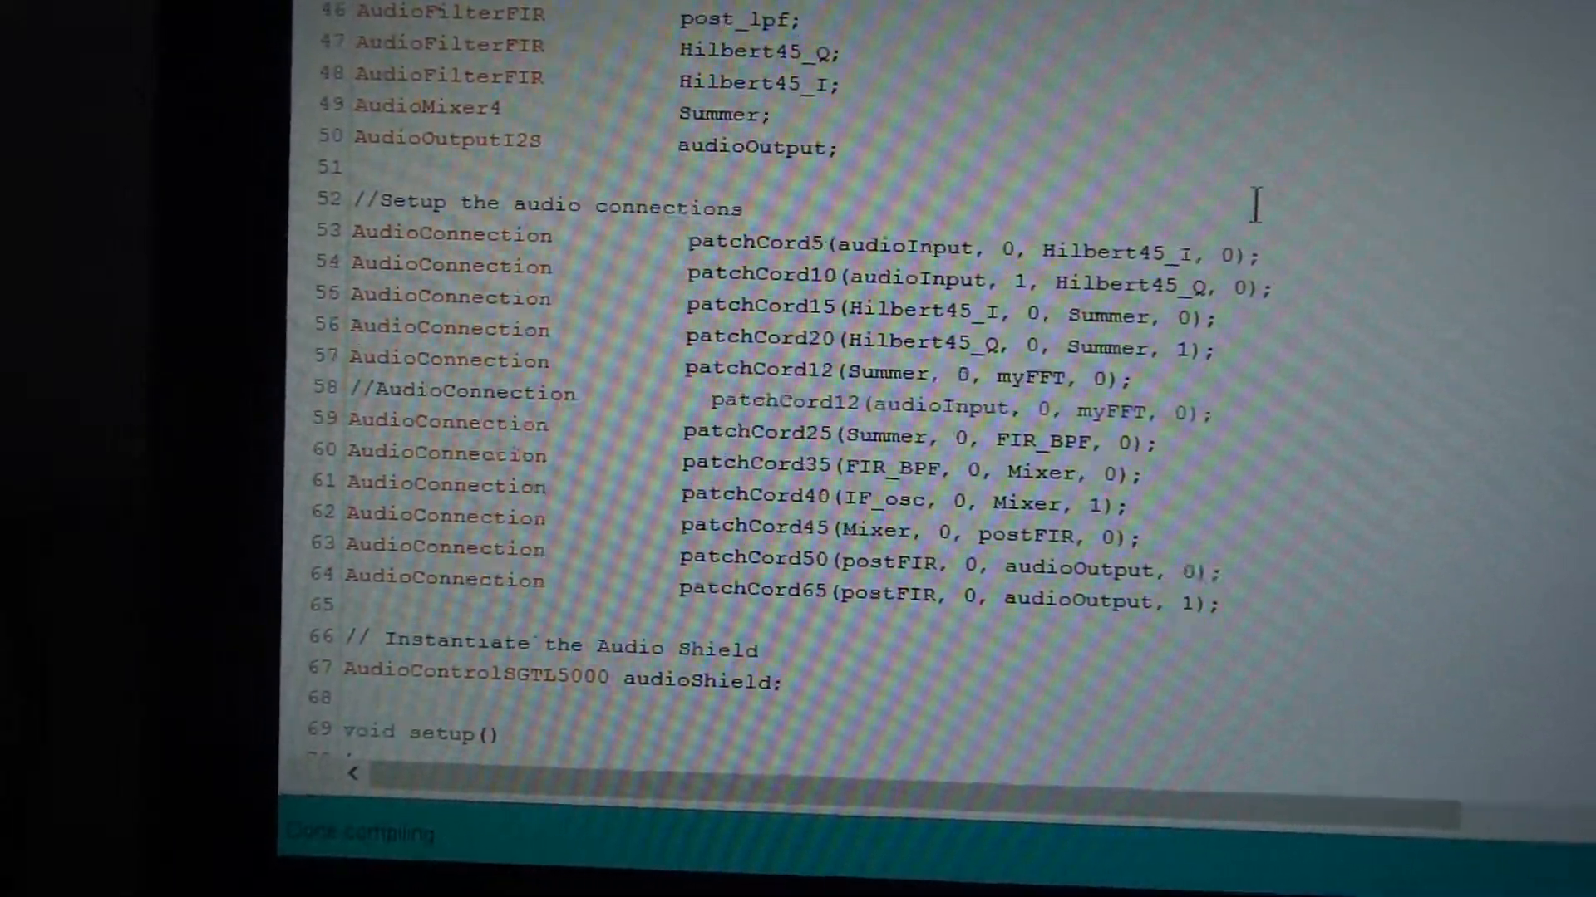
scroll(down, 3)
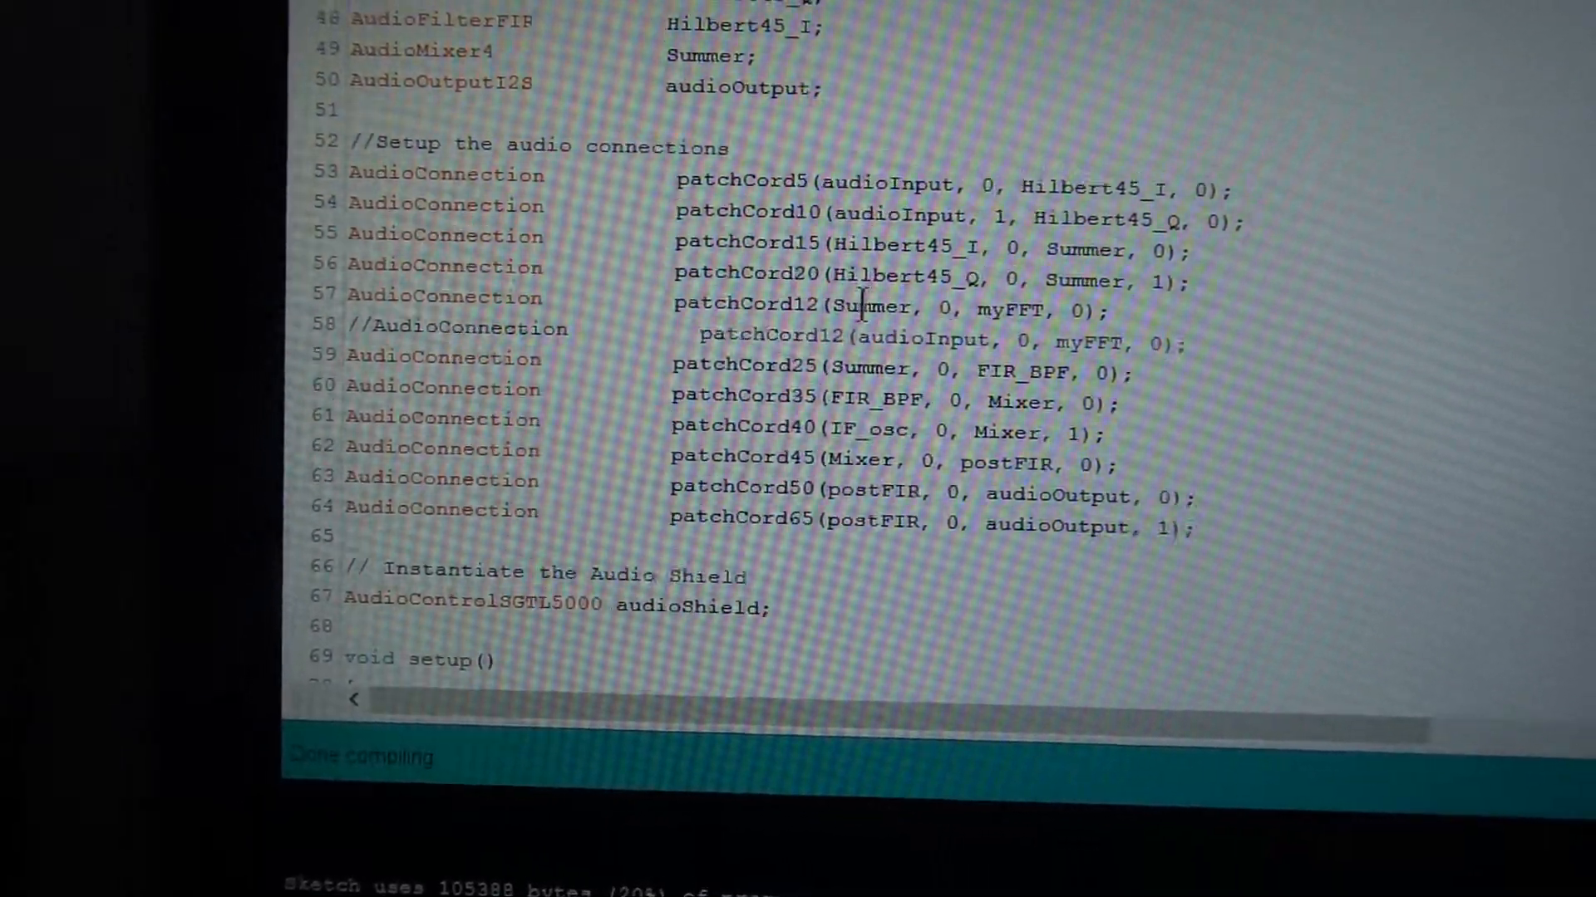
scroll(down, 3)
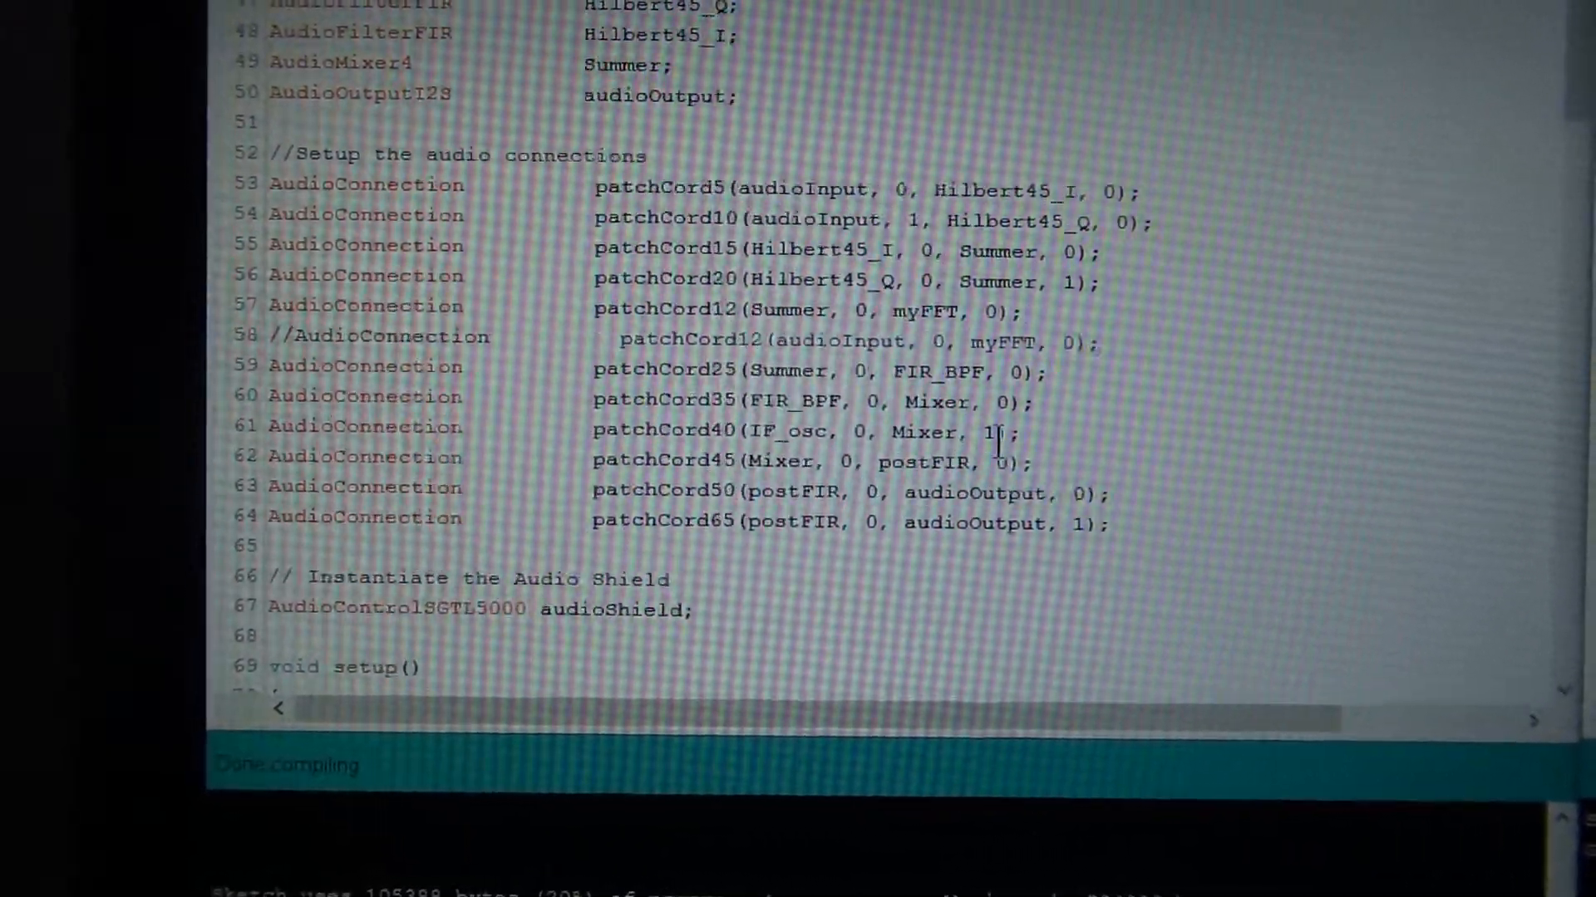
scroll(down, 3)
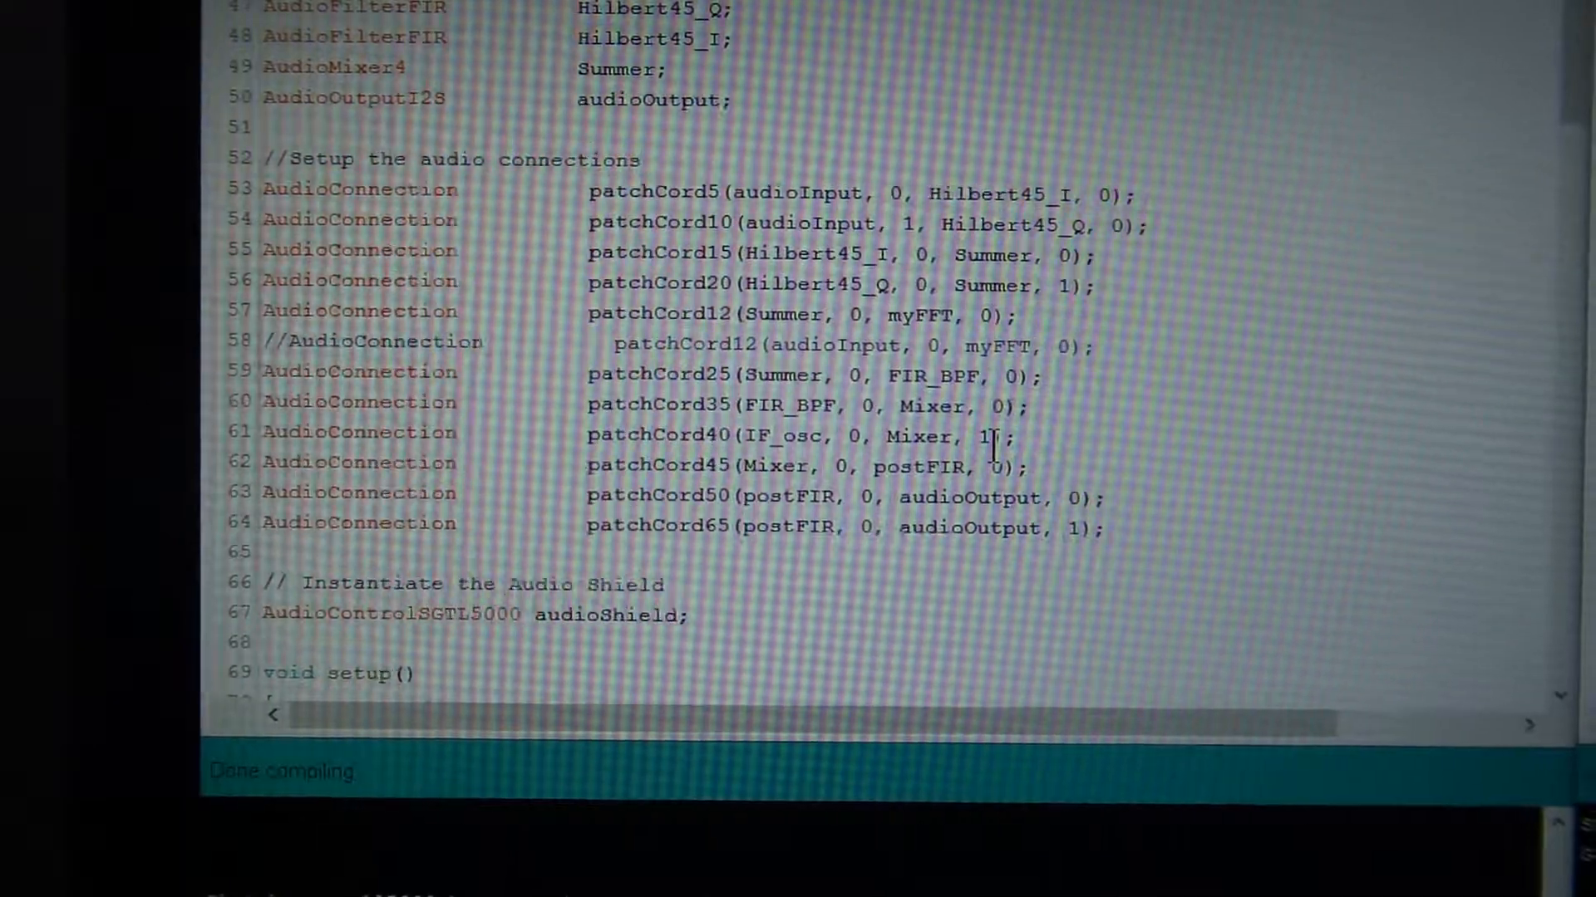
scroll(down, 3)
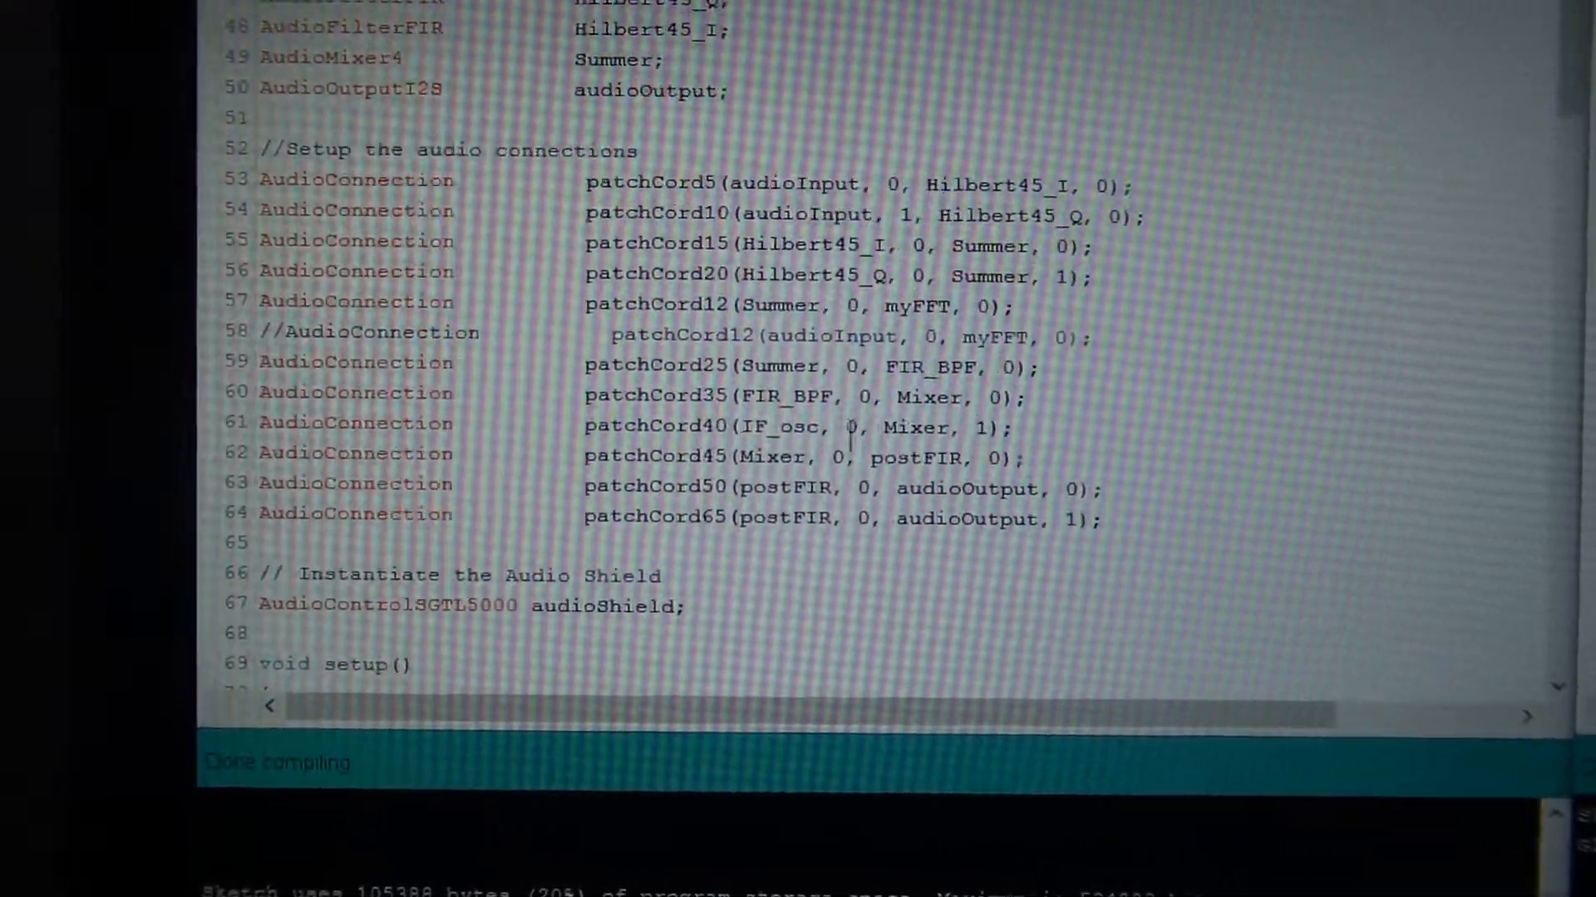